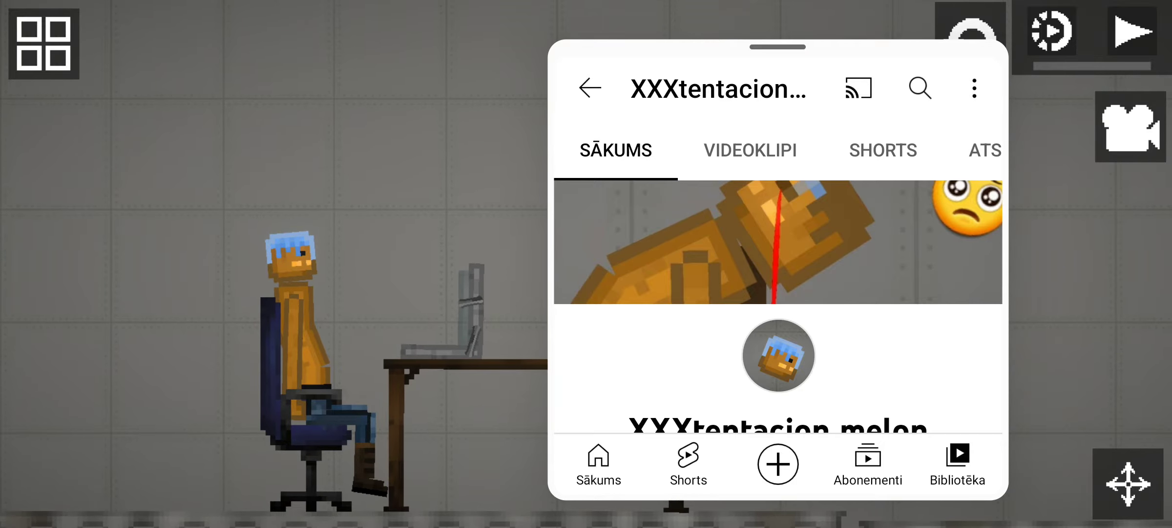
Show the Shorts tab of the XXXtentacion melon channel.
left_click(751, 149)
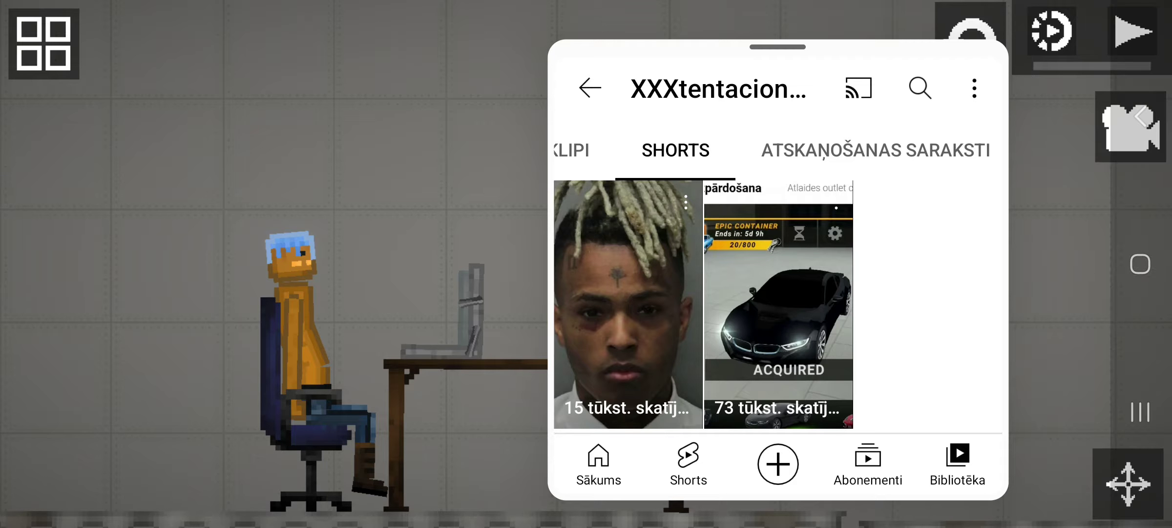
Leave the channel page and show the Library (Bibliotēka) with videos and playlists.
left_click(590, 87)
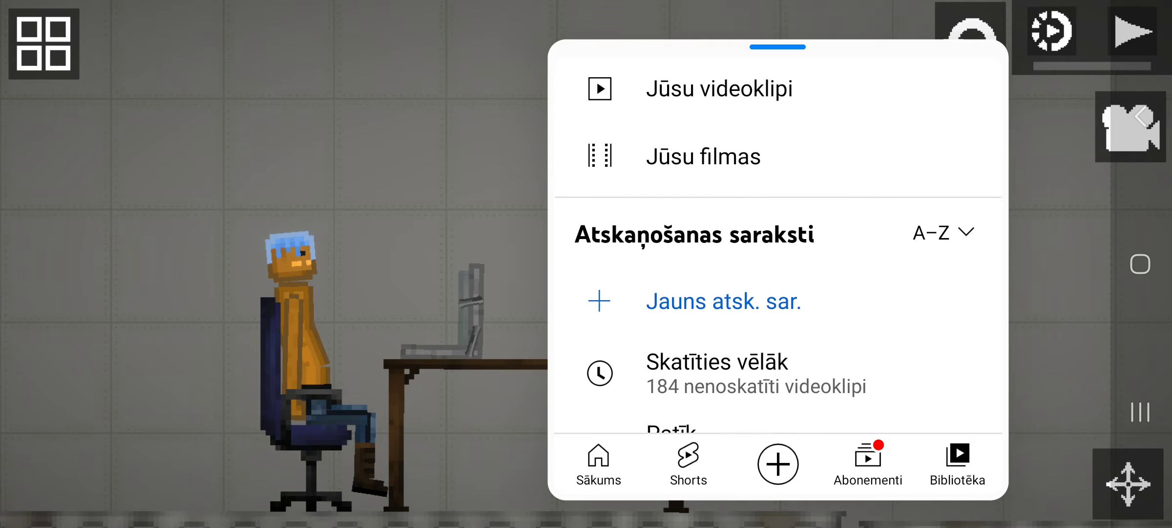
left_click(718, 87)
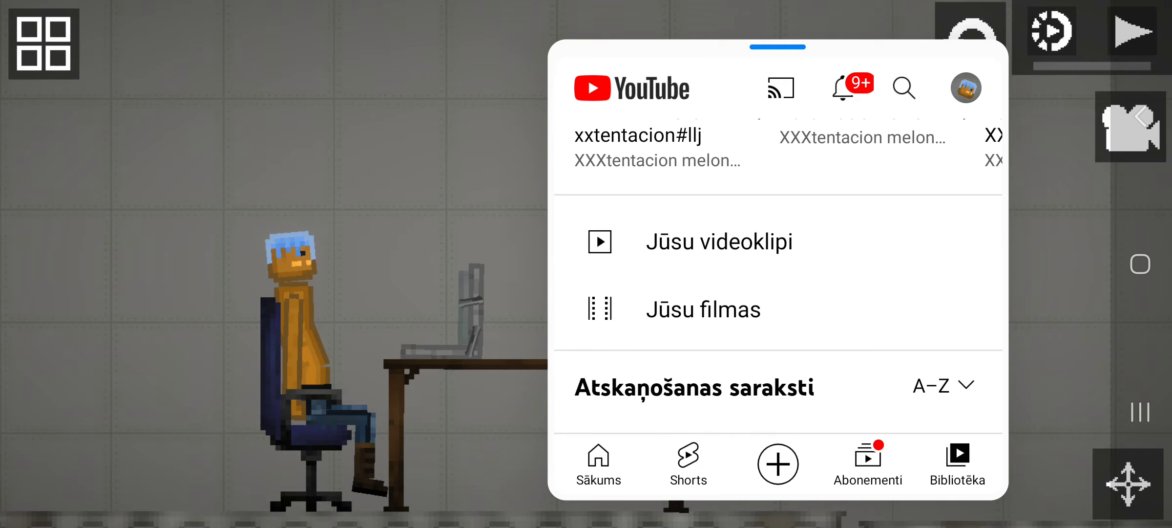
Search for Marcus TV and start its POOPY PLAYS WAR GAMES! video.
left_click(903, 87)
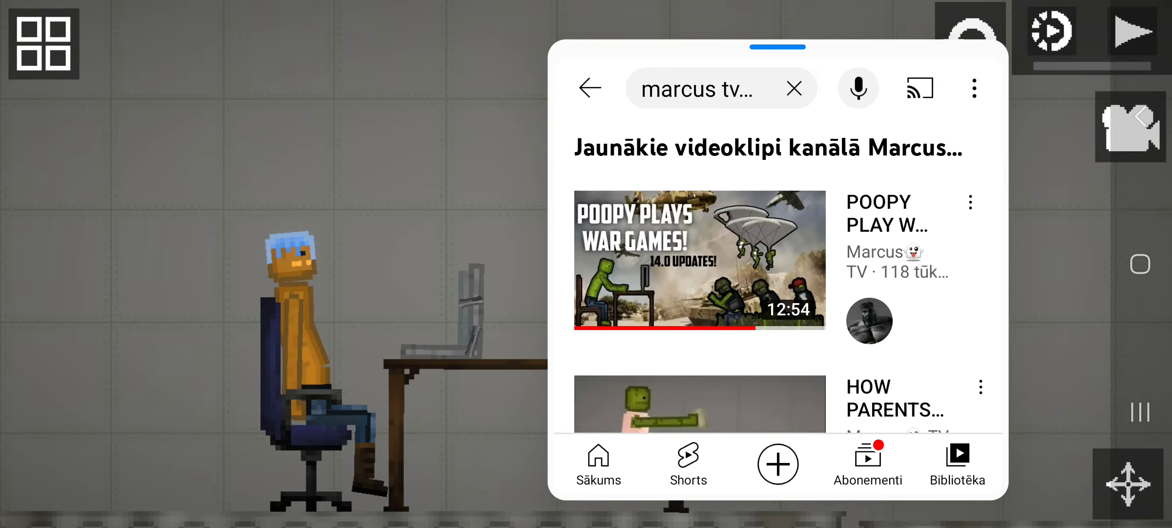
left_click(699, 260)
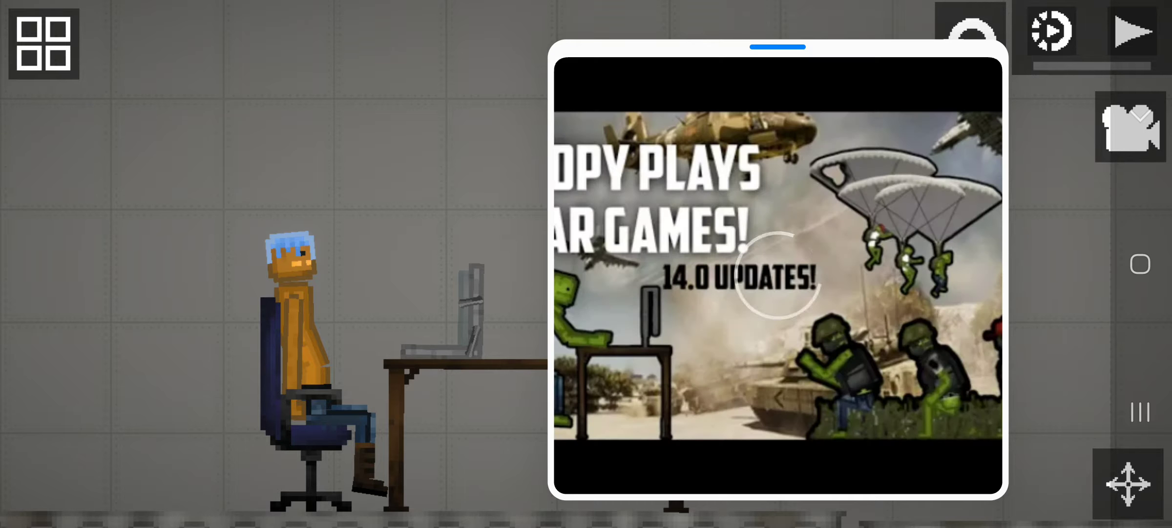